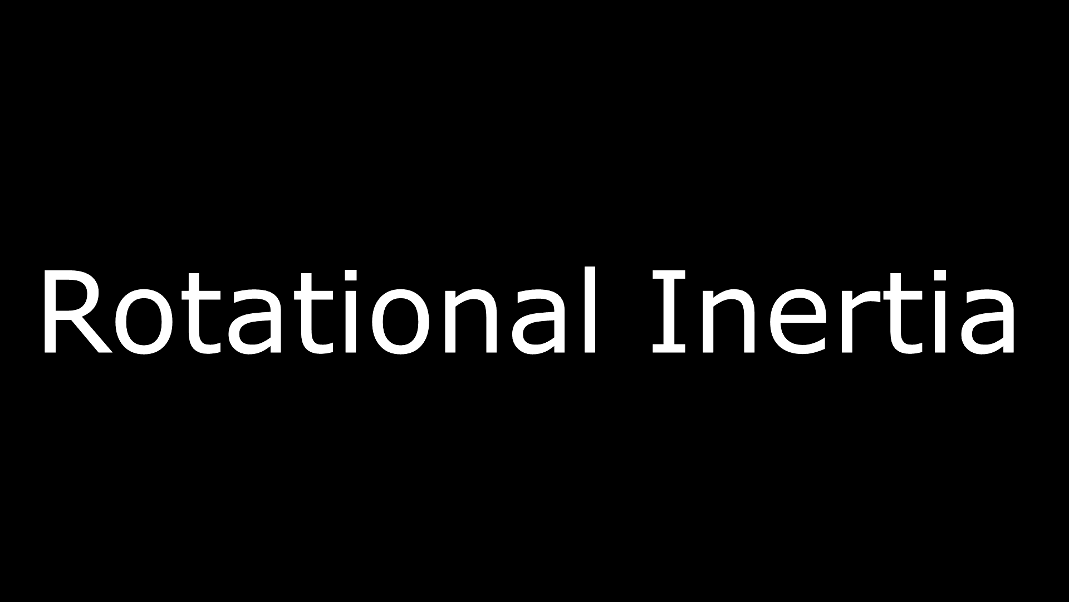
# Advance from the Rotational Inertia title card to the large vs small wheels comparison slide.
pyautogui.press('Right')
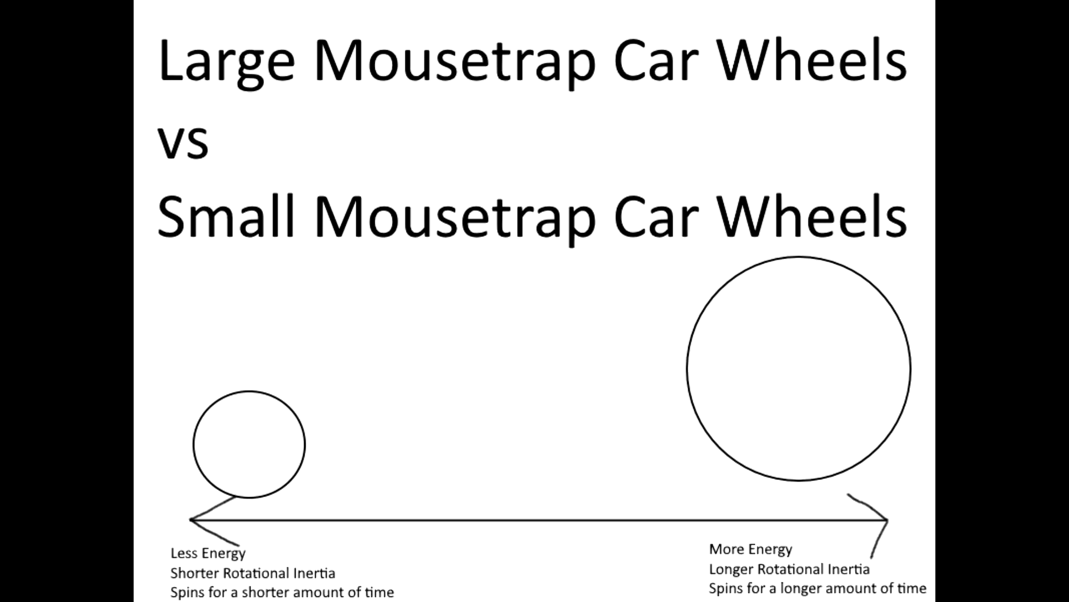